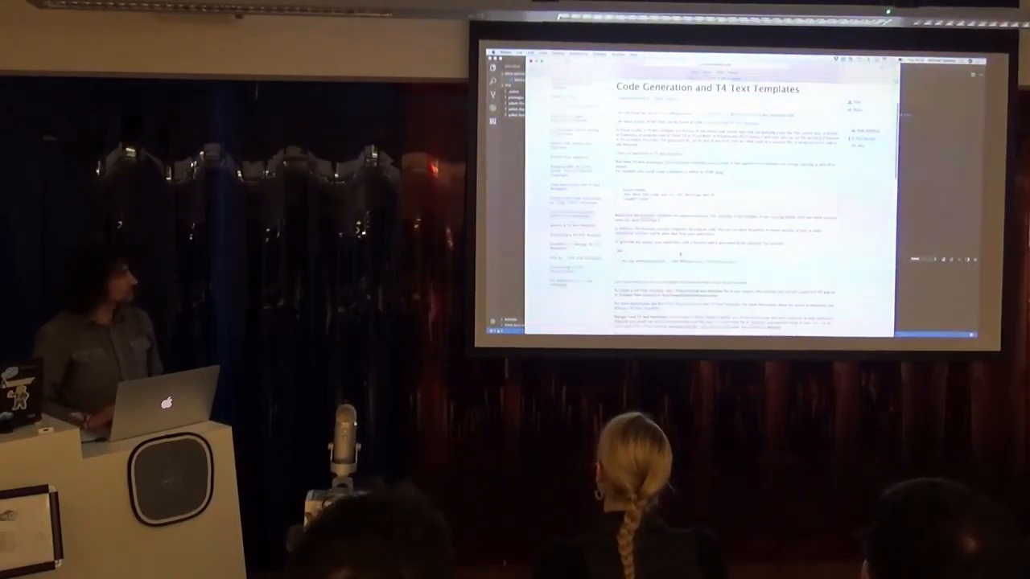
Scroll down through the output and start the template's text line with 'this'
scroll(down, 3)
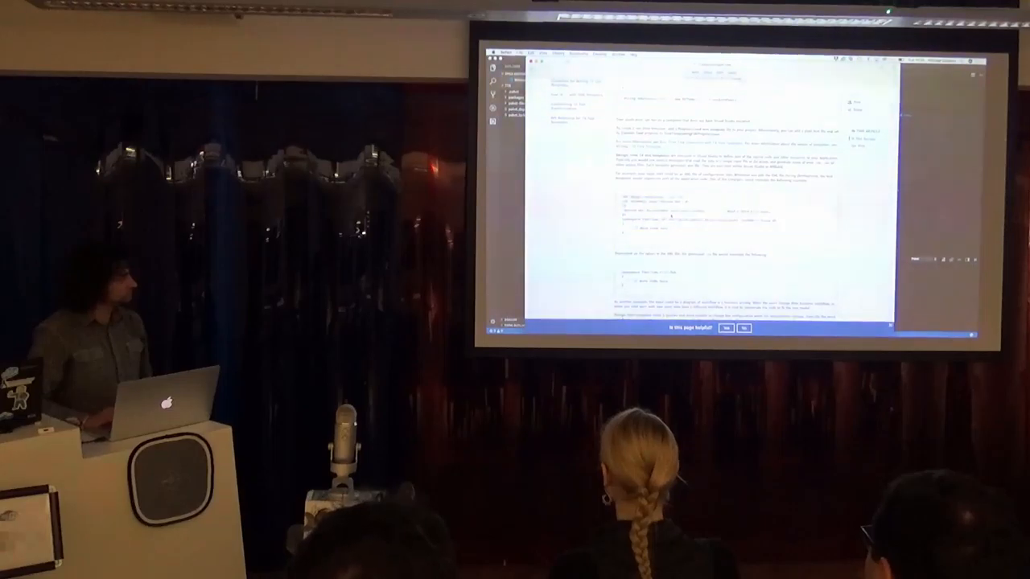
scroll(down, 3)
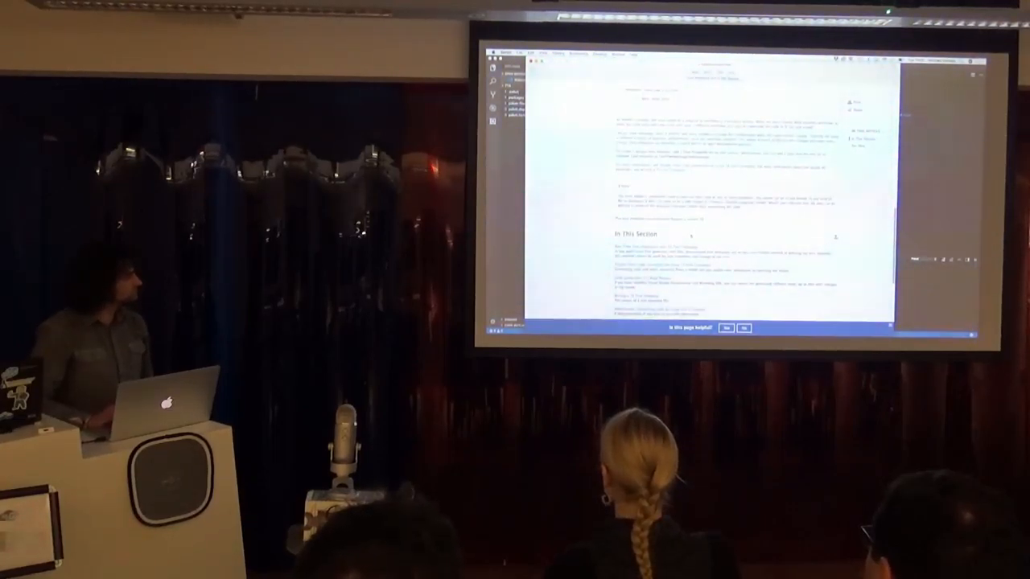
scroll(down, 3)
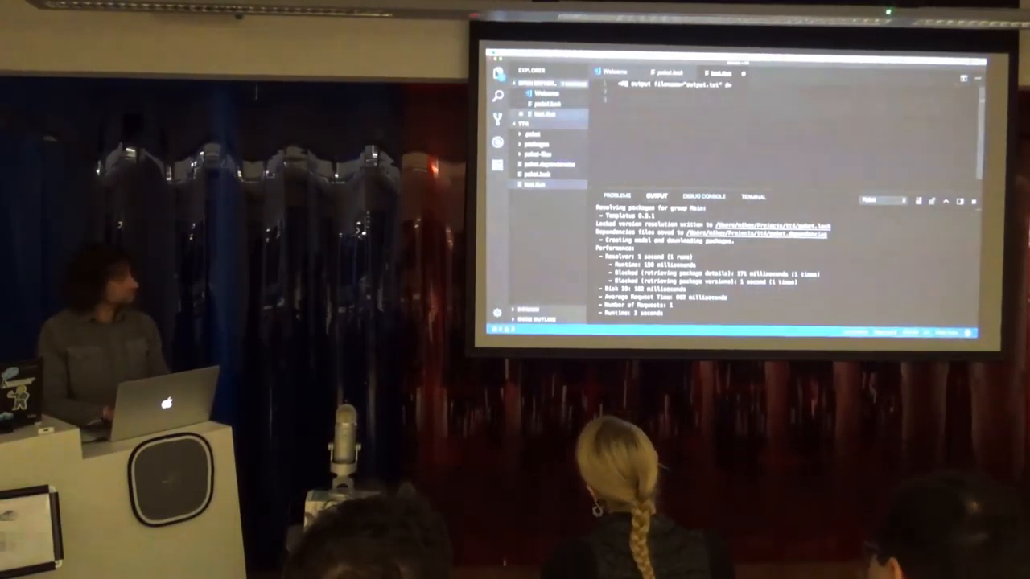
text(this)
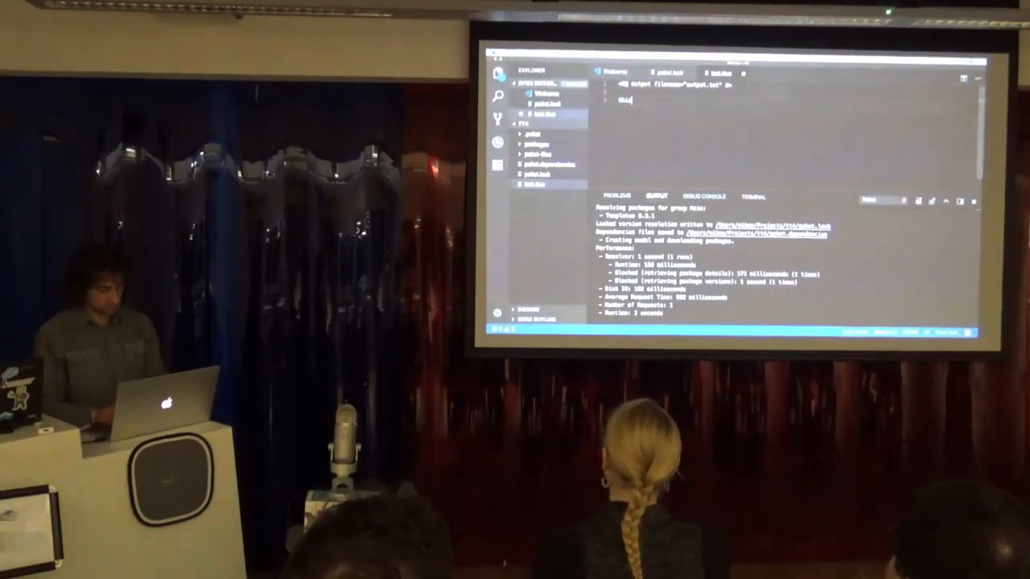
Continue the template text line with 'is a template line'
text(is a)
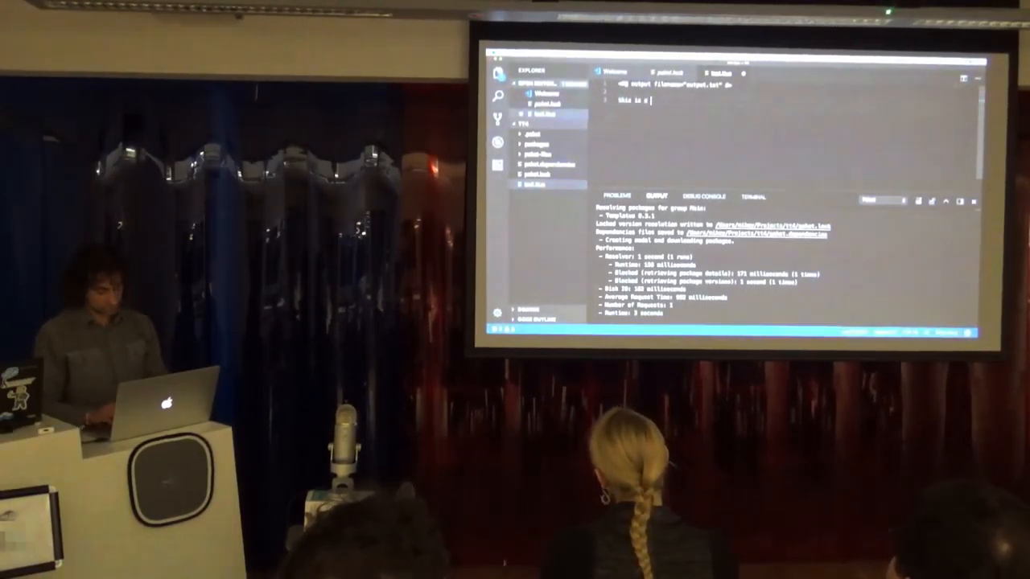
text(template)
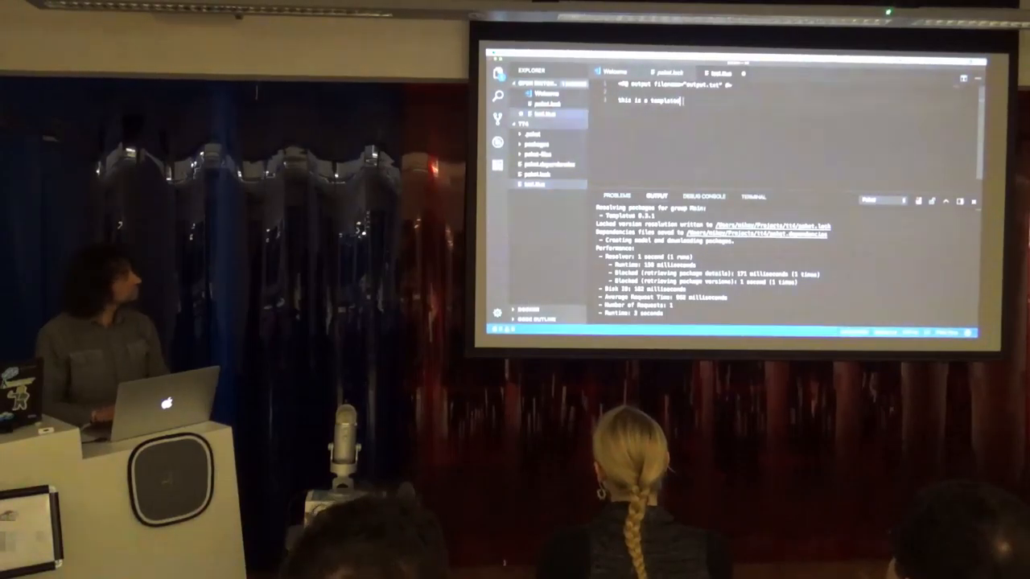
text(line of tex)
text(mono packages/)
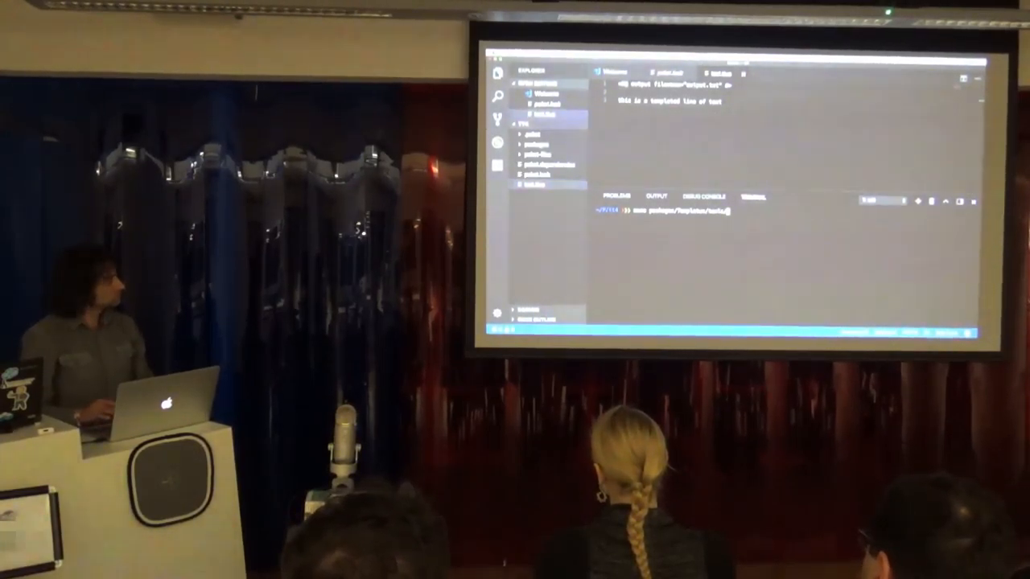
Run the Templatus command on the test template from the terminal
text(templates.md)
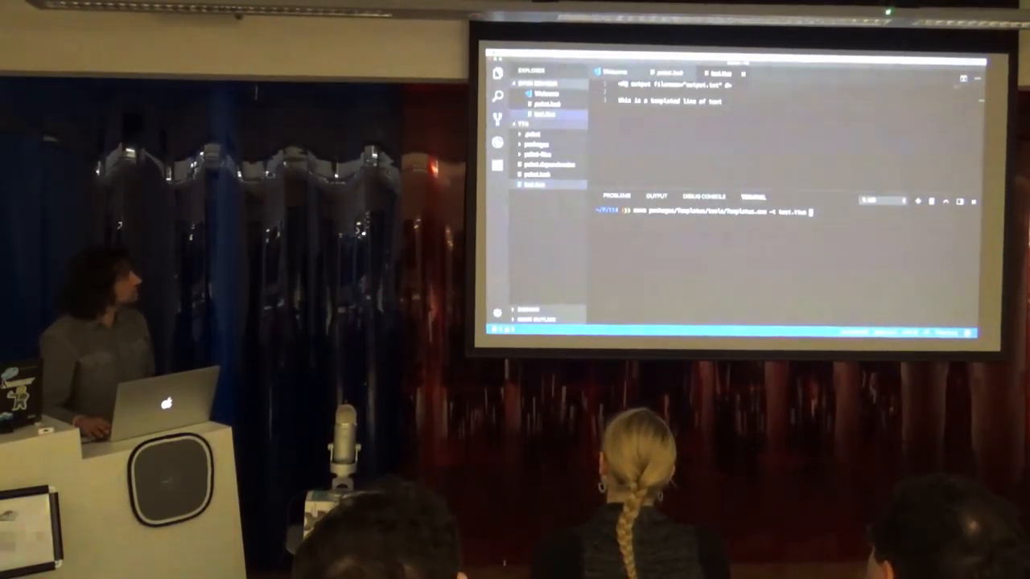
key(Return)
text([1..10] |>)
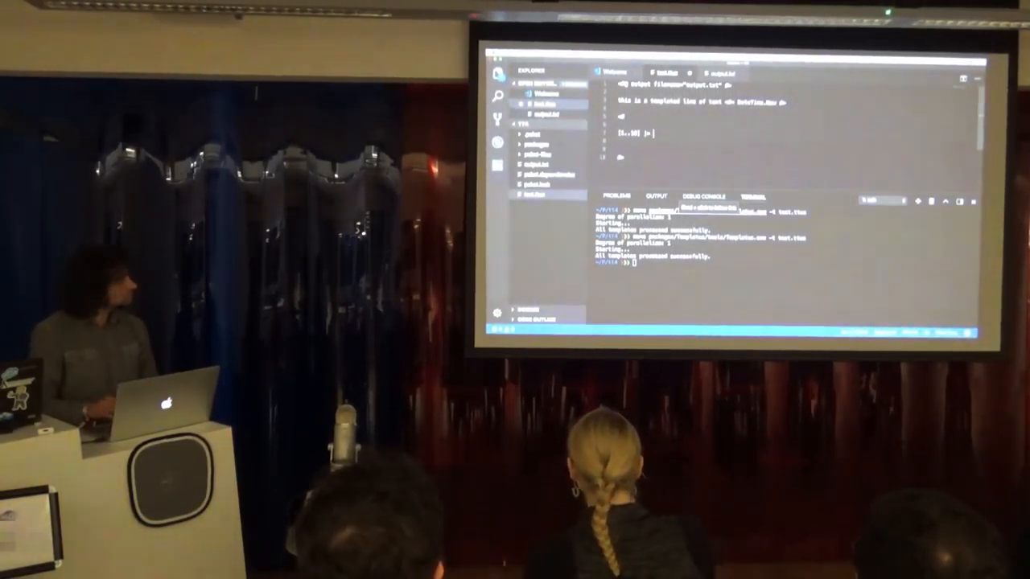
Type the List.map over 1..10 with sprintf formatting in the F# block
text(List.map (fun x ->)
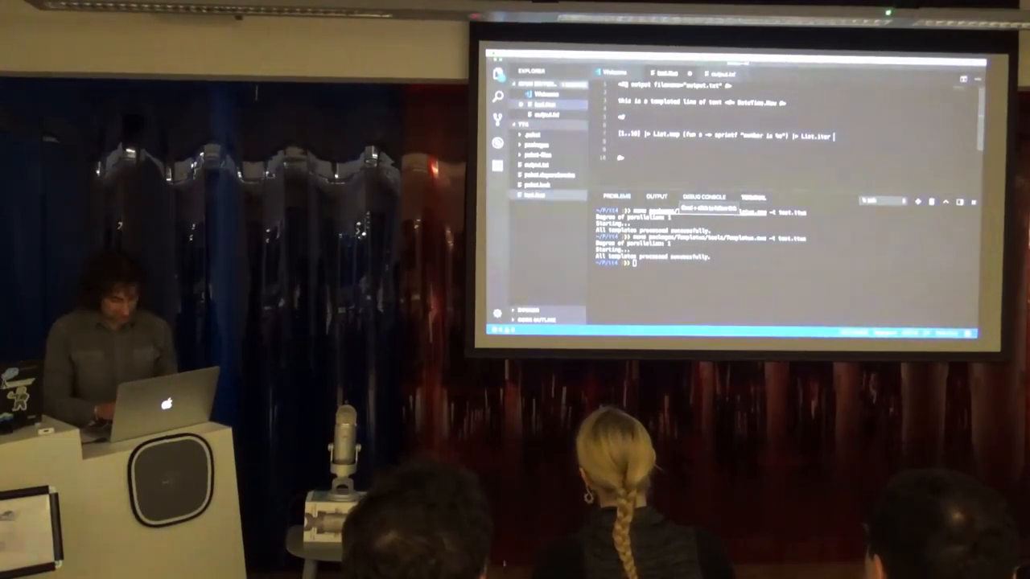
text(sprintf)
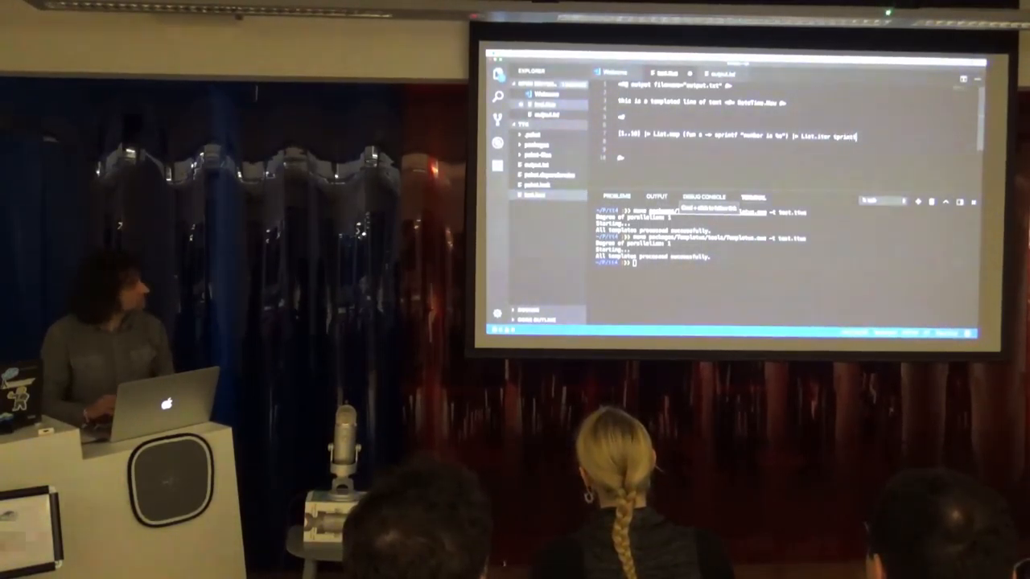